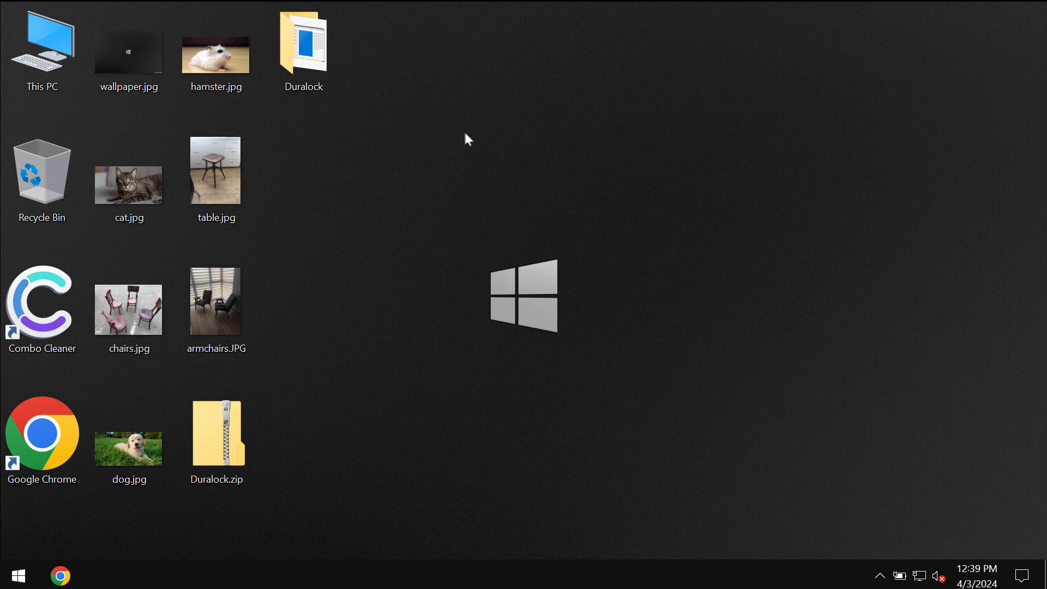
pyautogui.moveTo(468, 132)
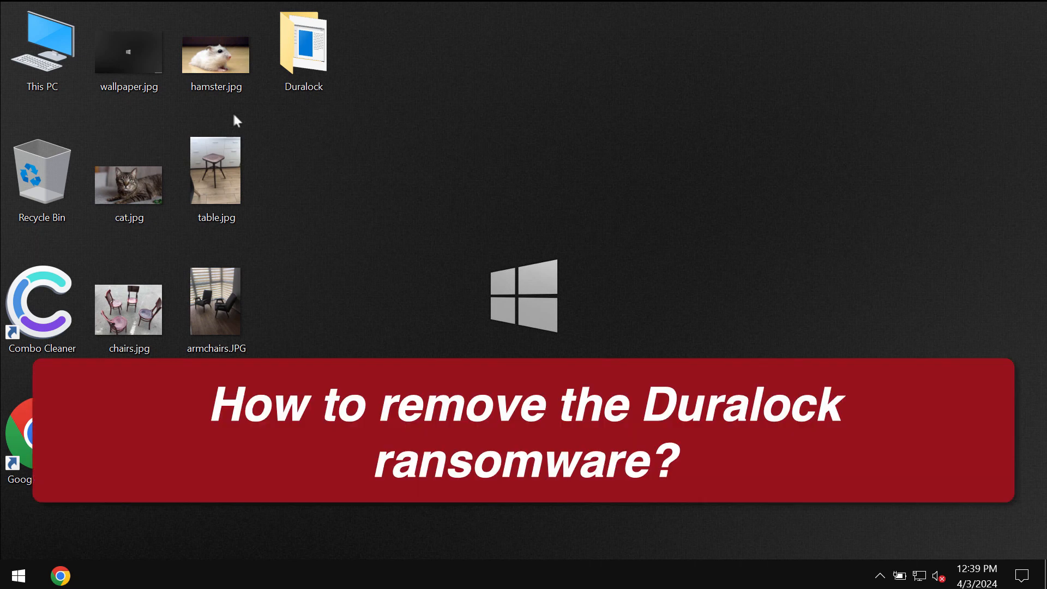
# - Preview the hamster, cat, chairs and wallpaper images to show they still open normally
pyautogui.doubleClick(215, 52)
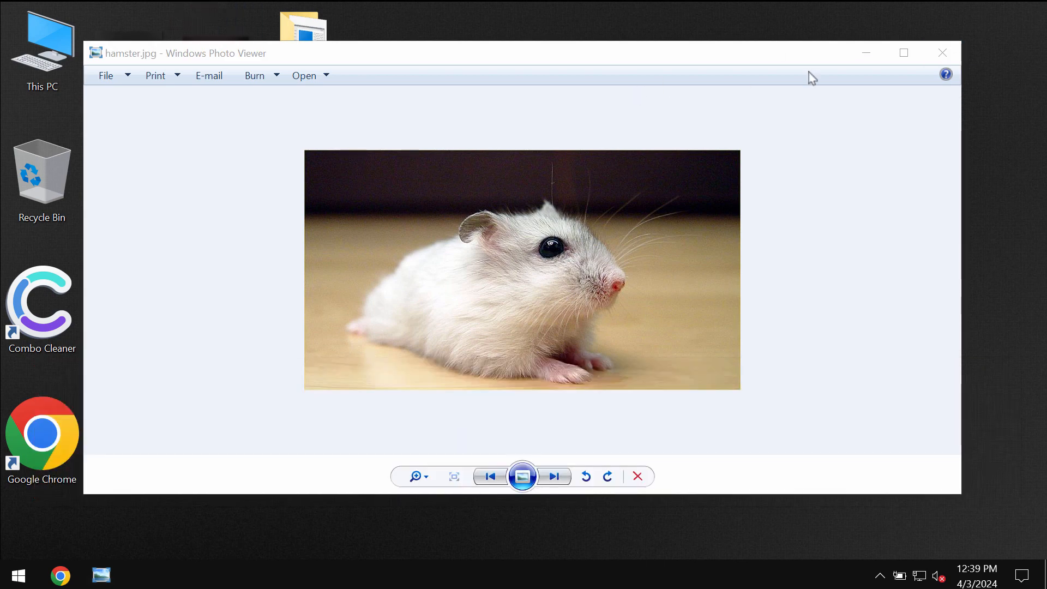
pyautogui.click(942, 52)
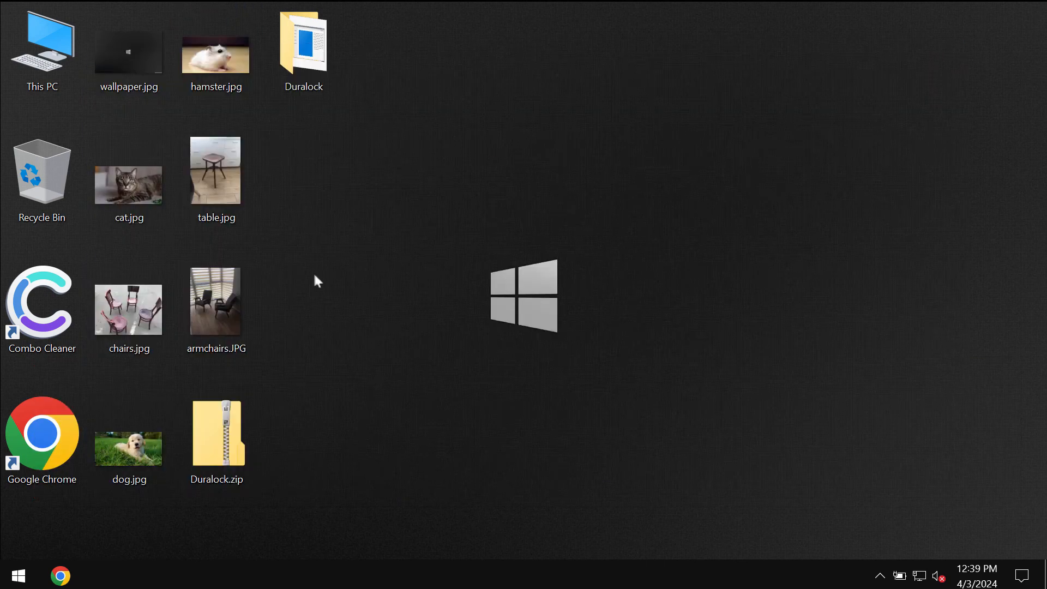
pyautogui.doubleClick(129, 170)
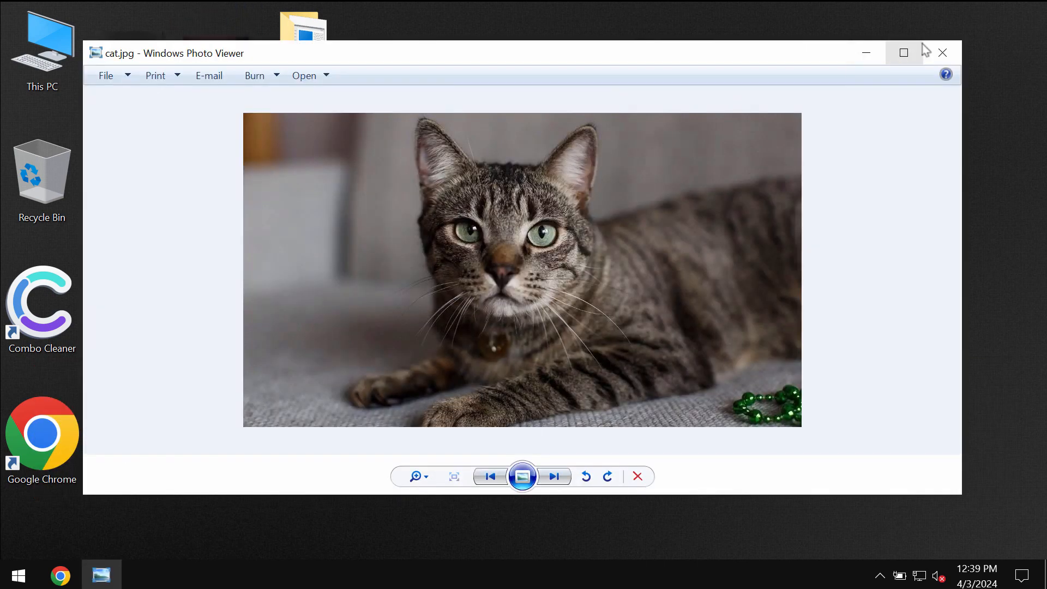
pyautogui.click(553, 477)
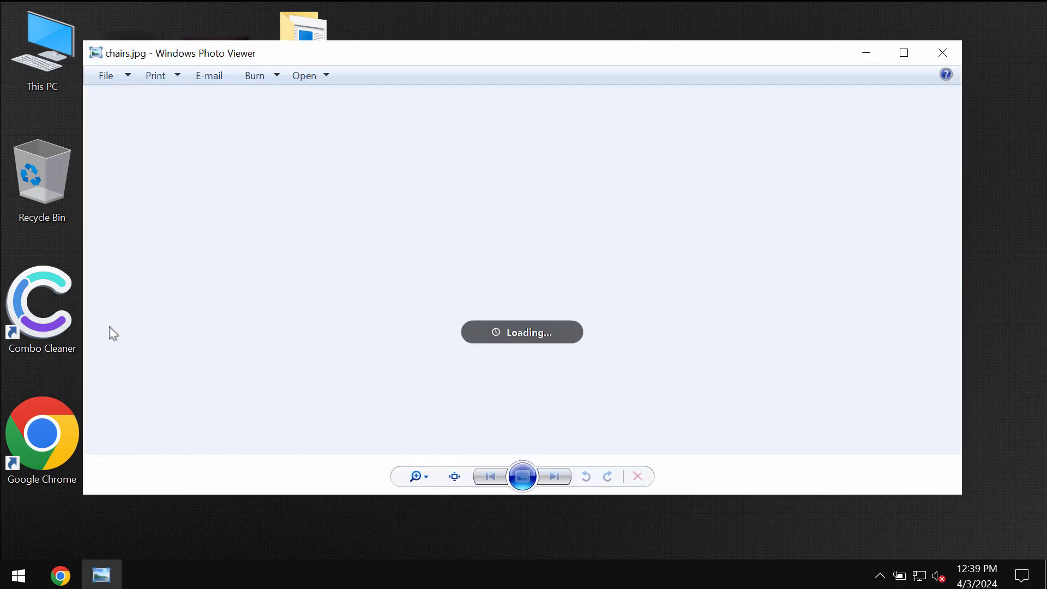
pyautogui.click(943, 53)
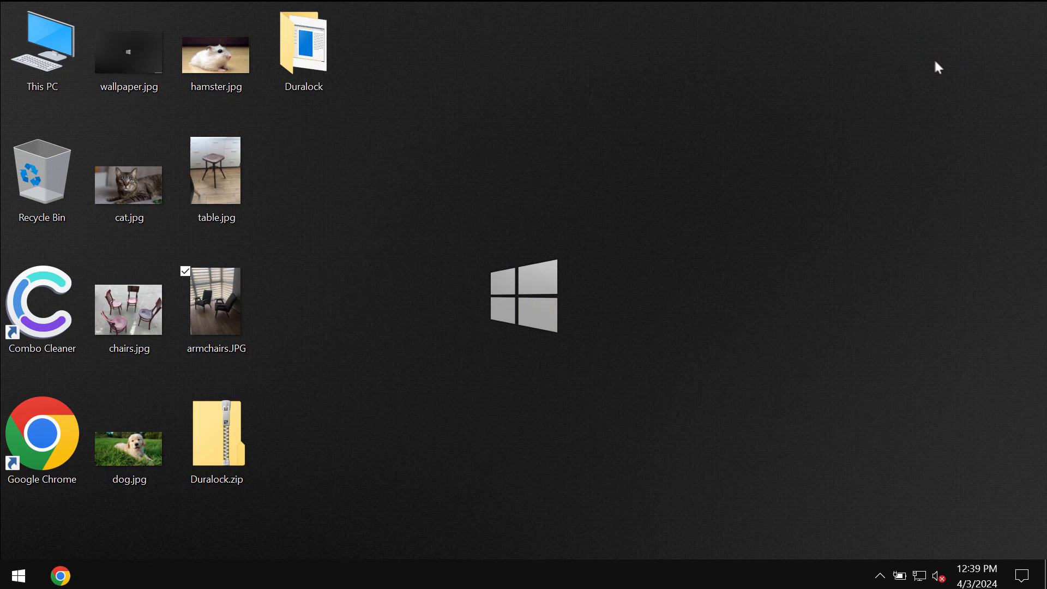
pyautogui.doubleClick(129, 50)
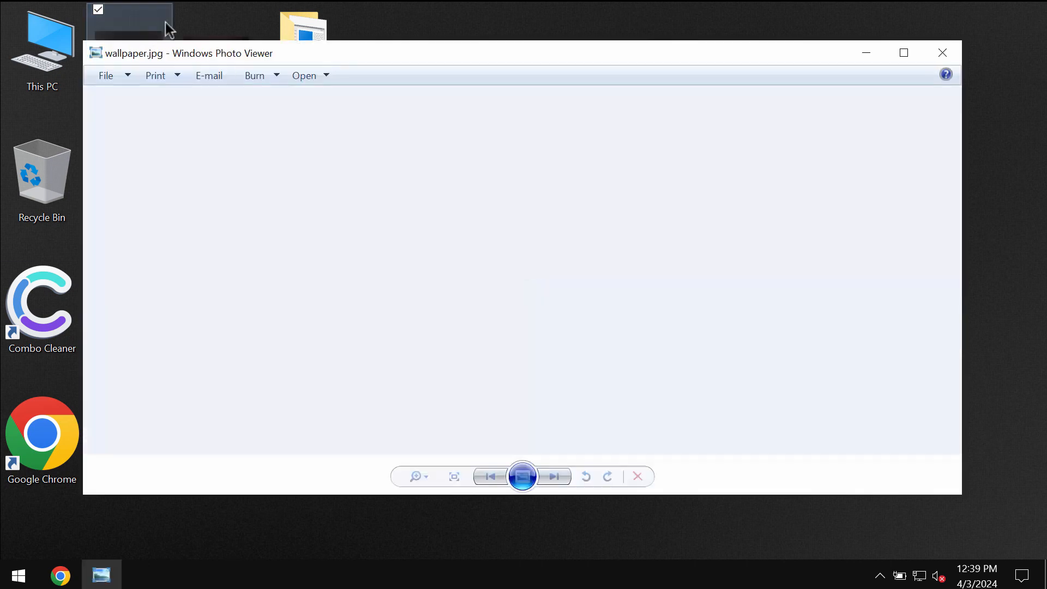
pyautogui.click(943, 53)
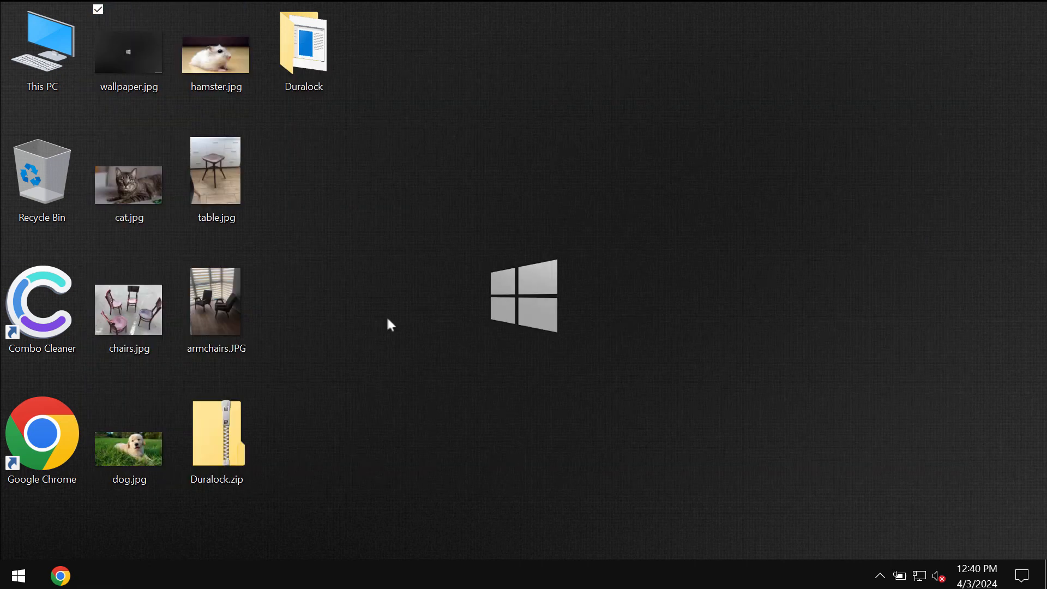
# - Launch the Duralock executable from its folder so the desktop files get encrypted
pyautogui.doubleClick(303, 39)
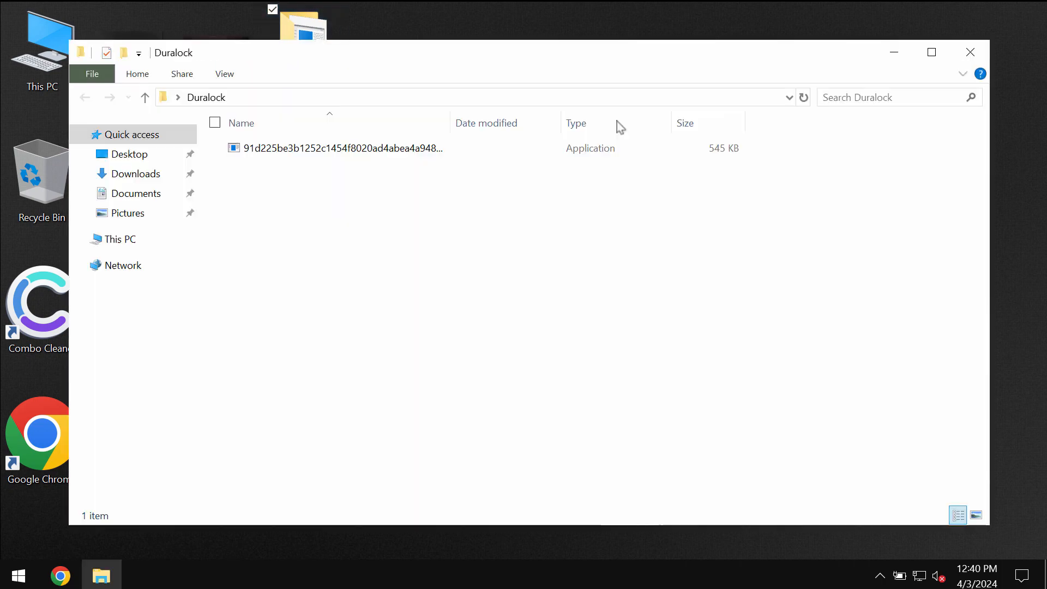
pyautogui.click(342, 147)
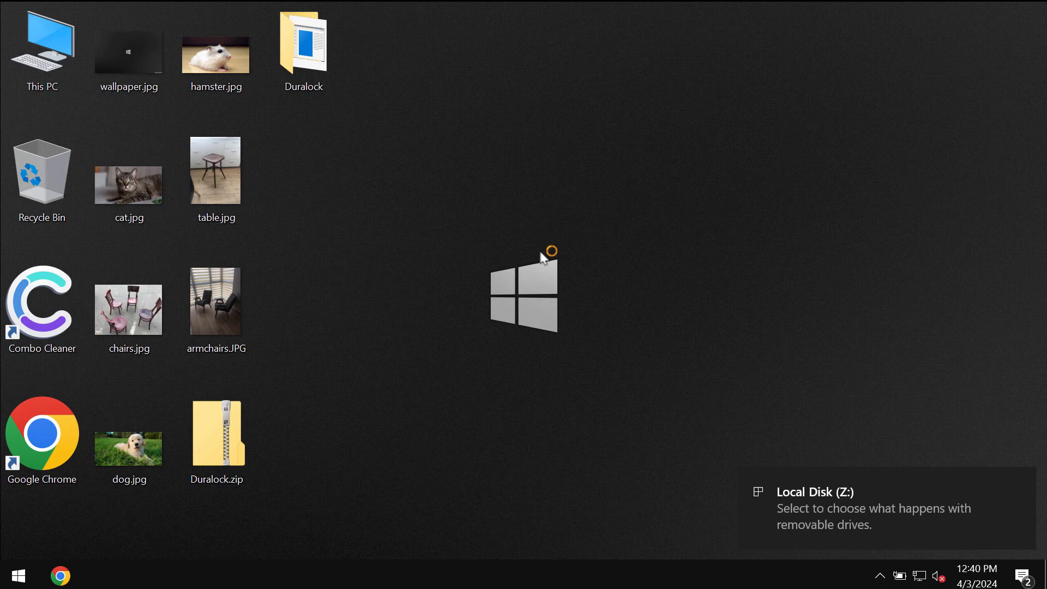
pyautogui.moveTo(543, 260)
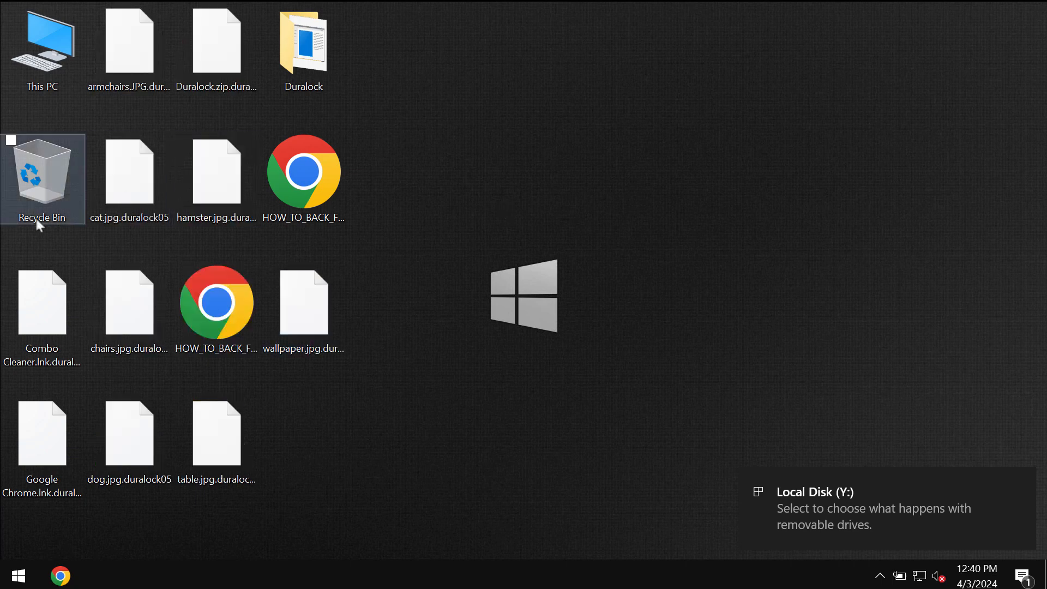
# - Try the encrypted Combo Cleaner shortcut and dismiss the cannot-open-this-file error
pyautogui.click(42, 304)
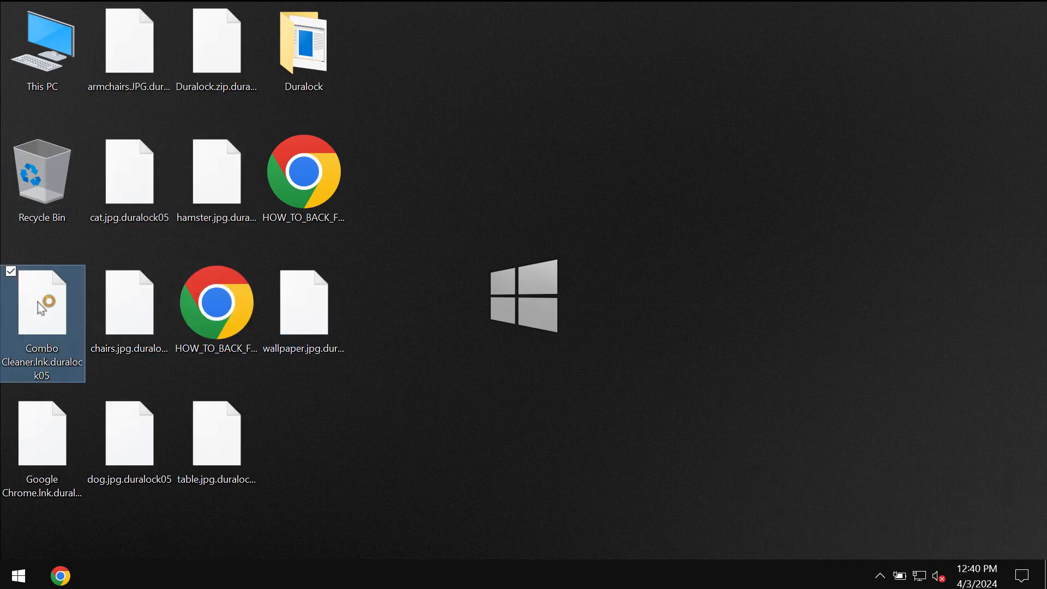
pyautogui.doubleClick(42, 304)
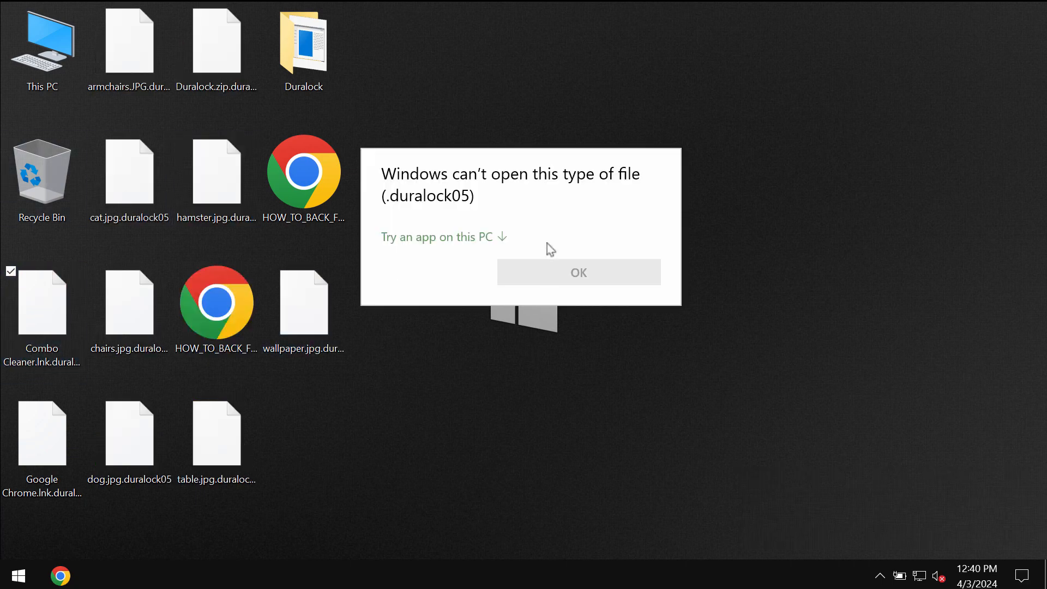
pyautogui.moveTo(566, 98)
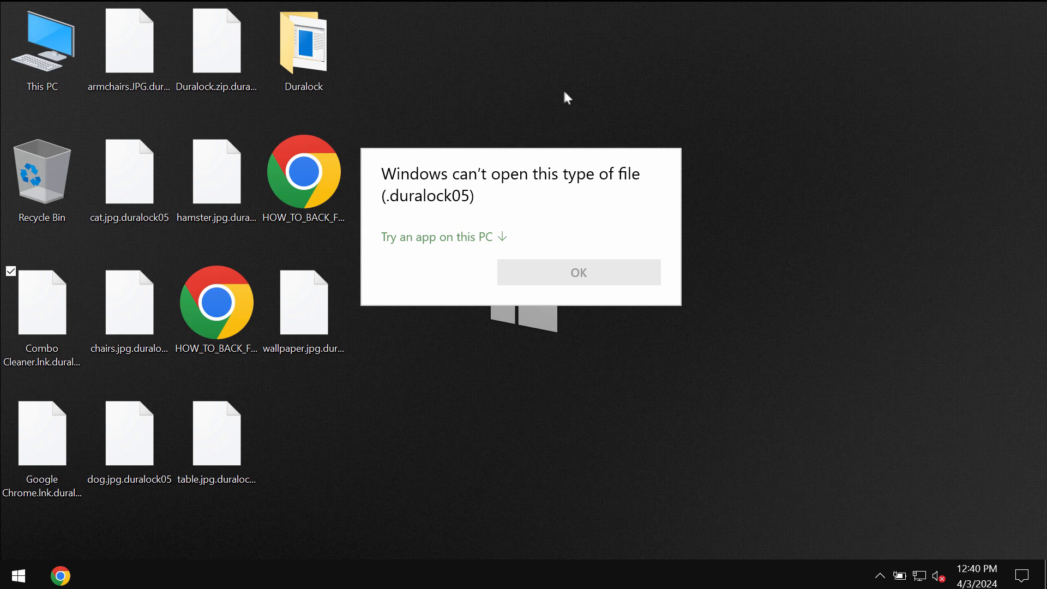
pyautogui.moveTo(525, 102)
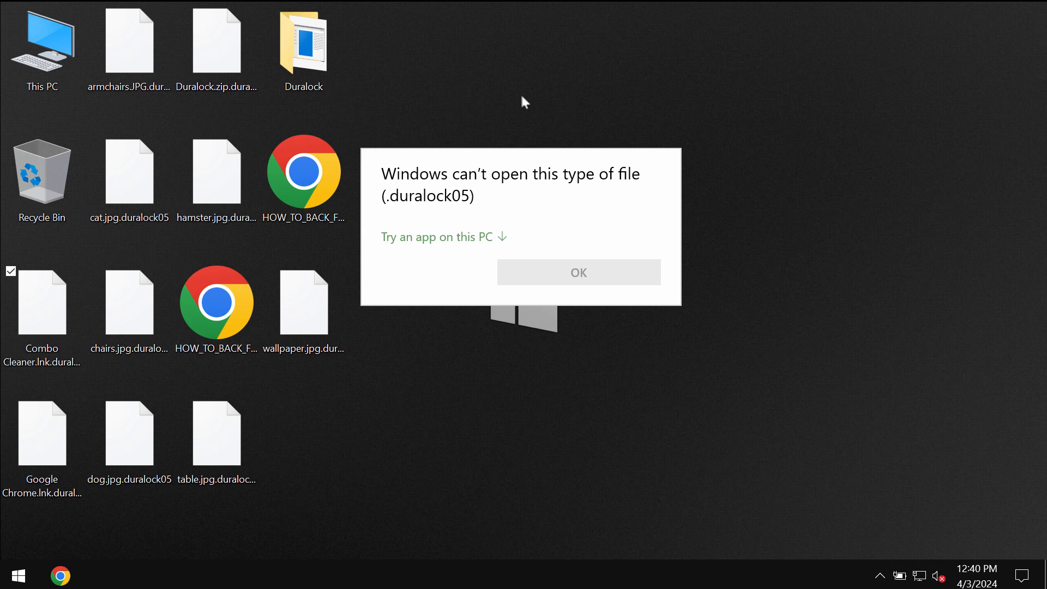
pyautogui.moveTo(334, 249)
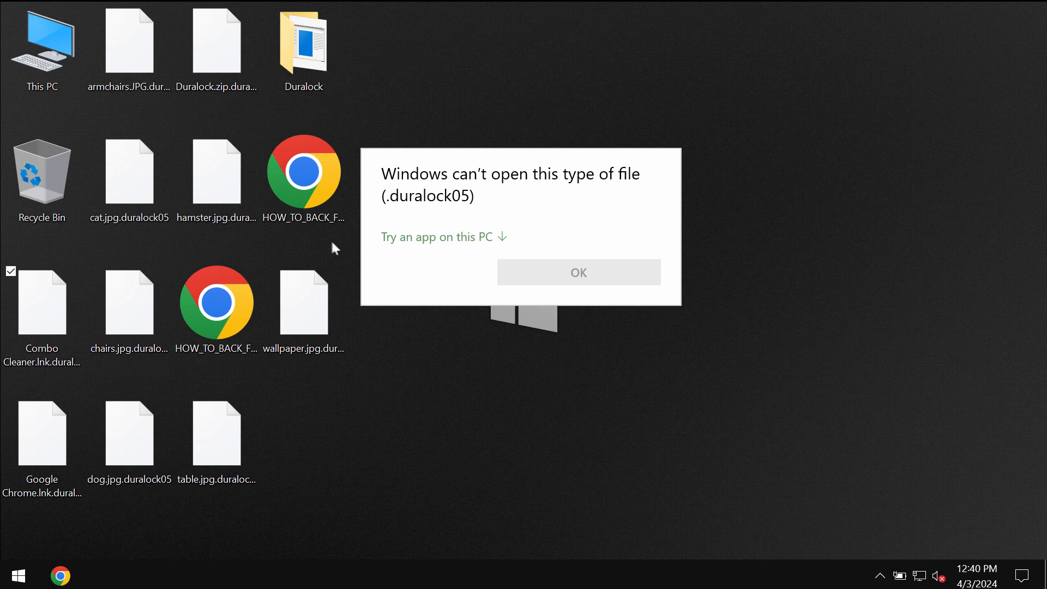
pyautogui.moveTo(475, 267)
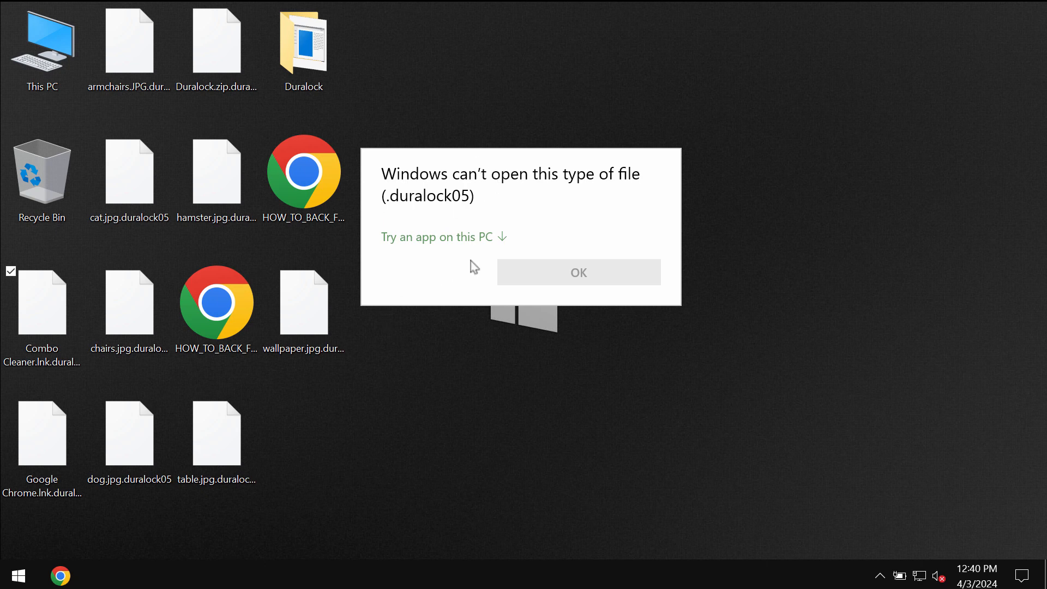
pyautogui.moveTo(453, 164)
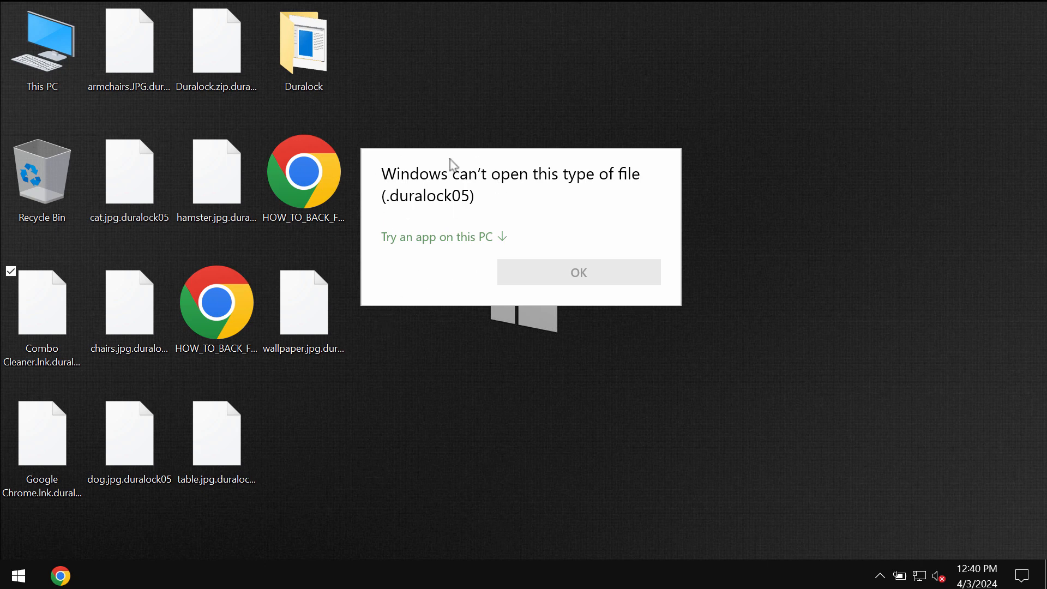
pyautogui.click(578, 272)
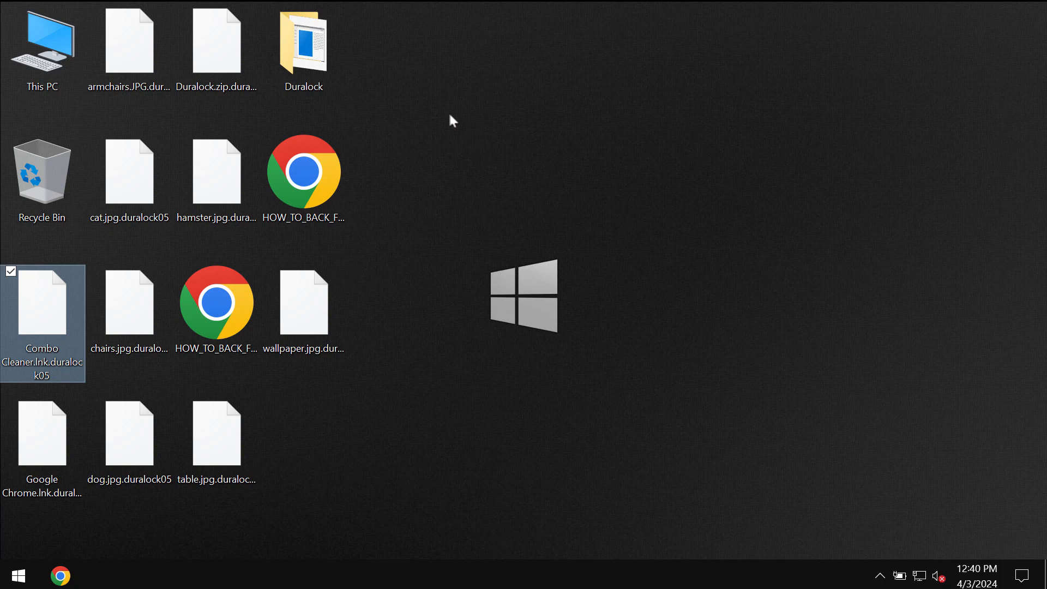
pyautogui.moveTo(359, 204)
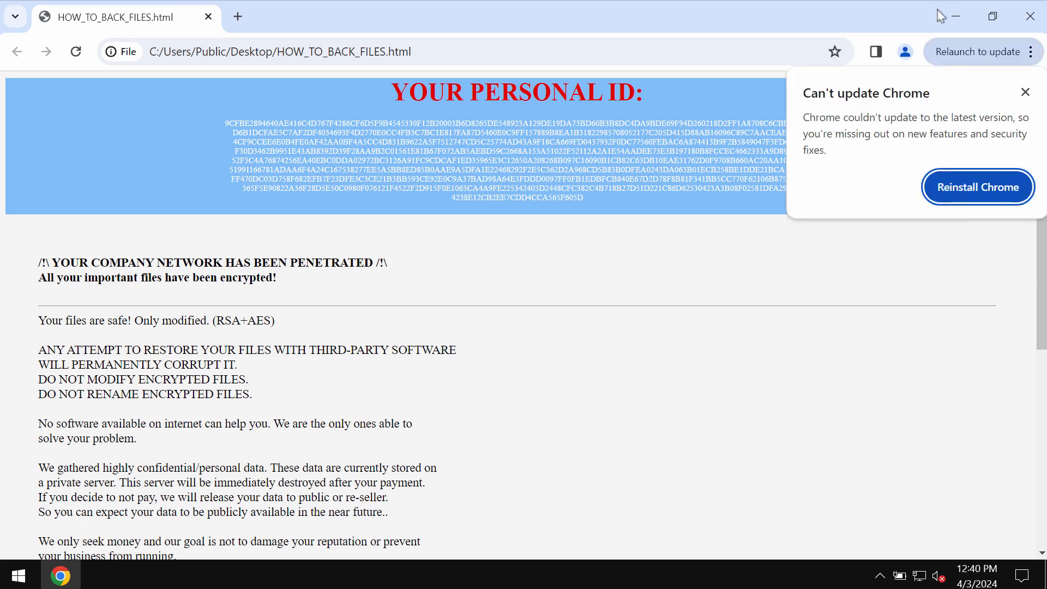
# - Dismiss the 'Can't update Chrome' warning and reopen Chrome with a new tab beside the ransom note
pyautogui.click(1027, 93)
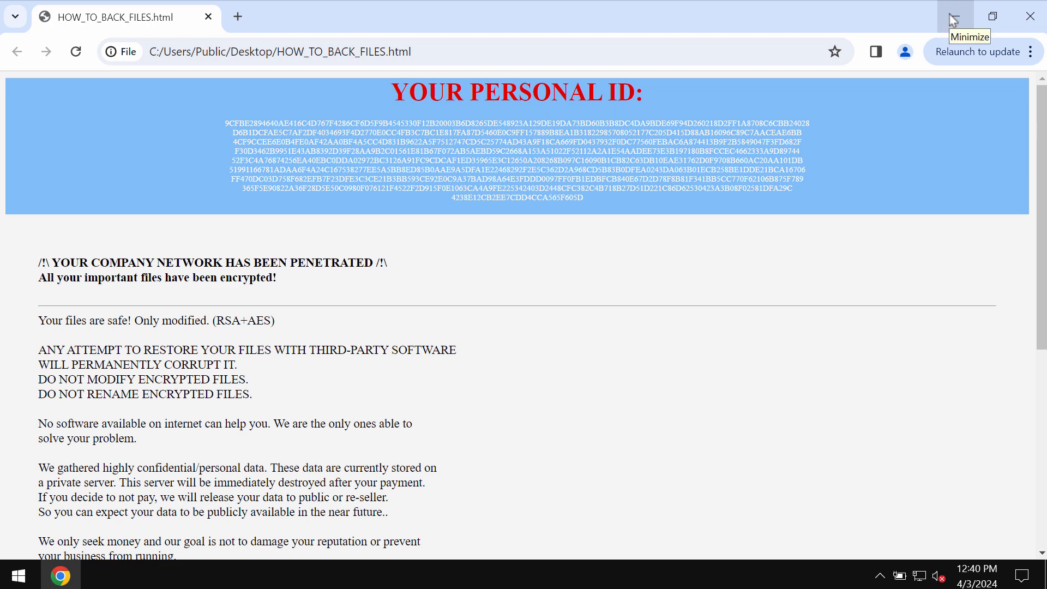
pyautogui.click(954, 16)
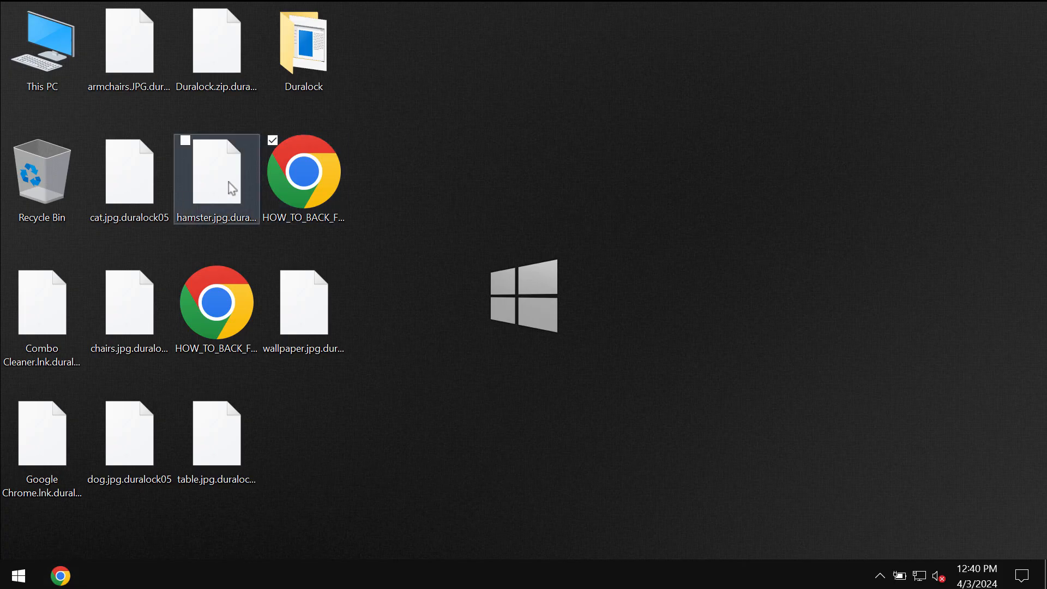
pyautogui.click(303, 170)
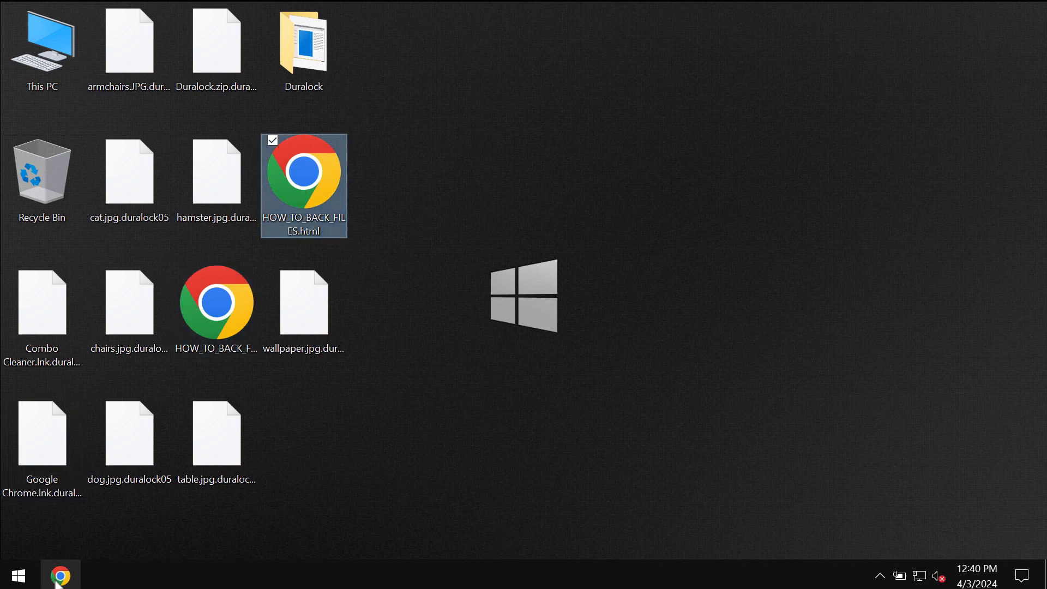
pyautogui.doubleClick(303, 167)
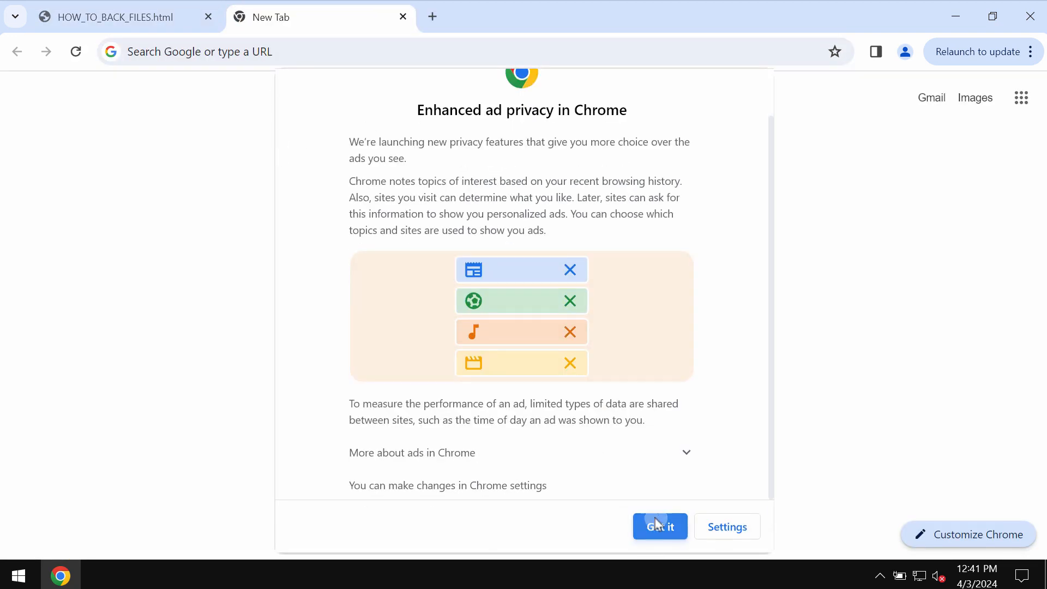
# - Dismiss the ad privacy notice, load combocleaner.com, and minimize Chrome to the desktop
pyautogui.click(659, 525)
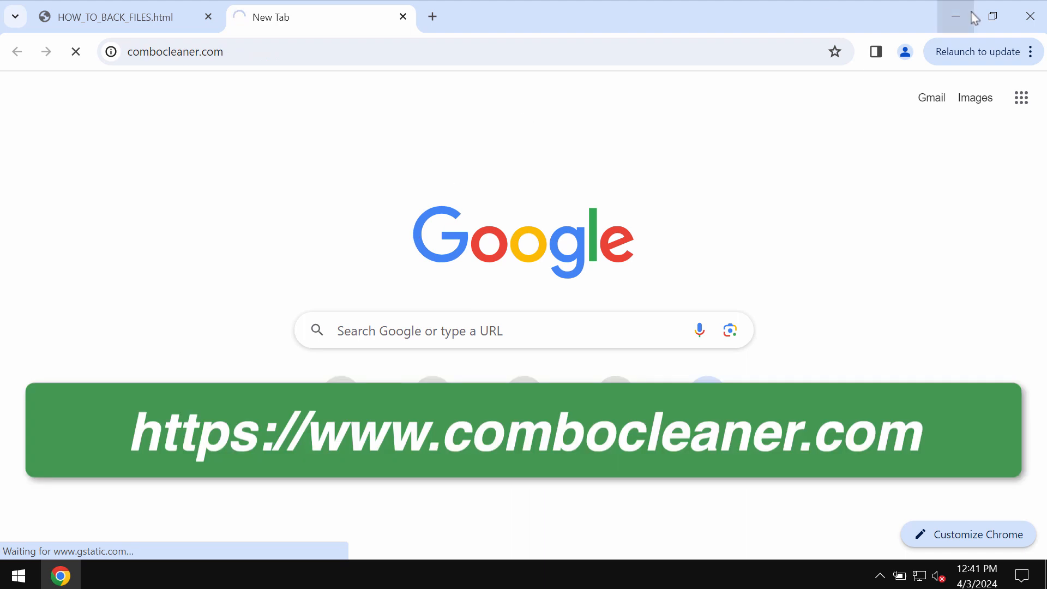
pyautogui.moveTo(956, 16)
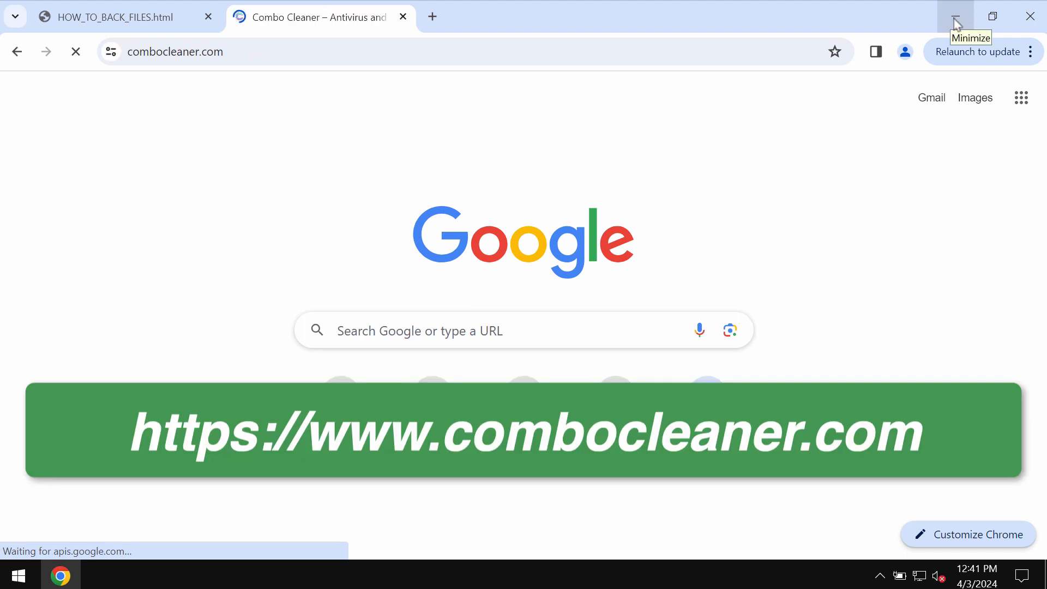
pyautogui.click(955, 16)
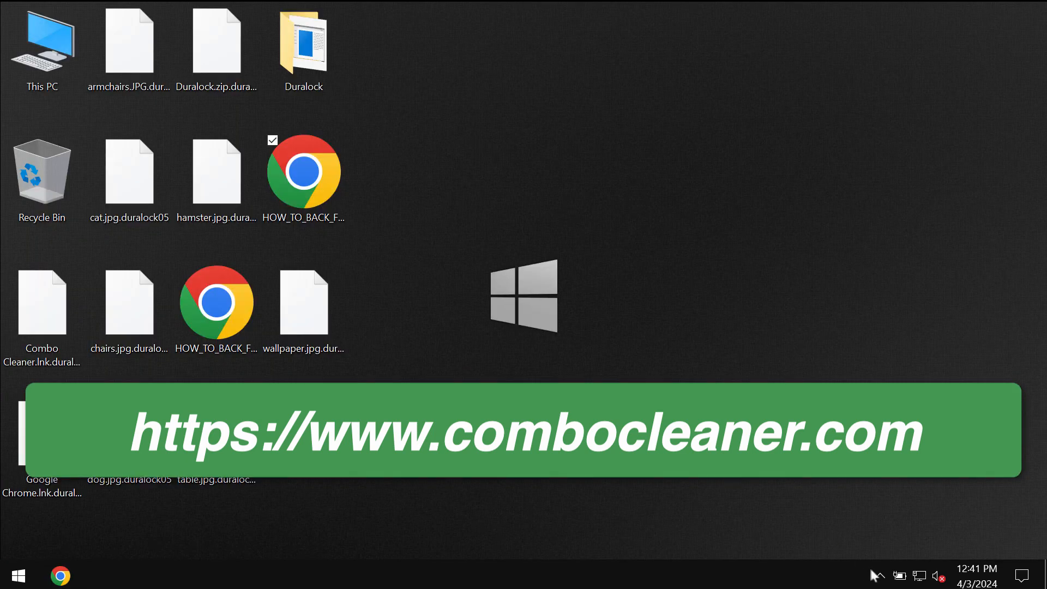
# - Launch Combo Cleaner and start a Quick Scan, checking the Dashboard while it runs
pyautogui.doubleClick(41, 304)
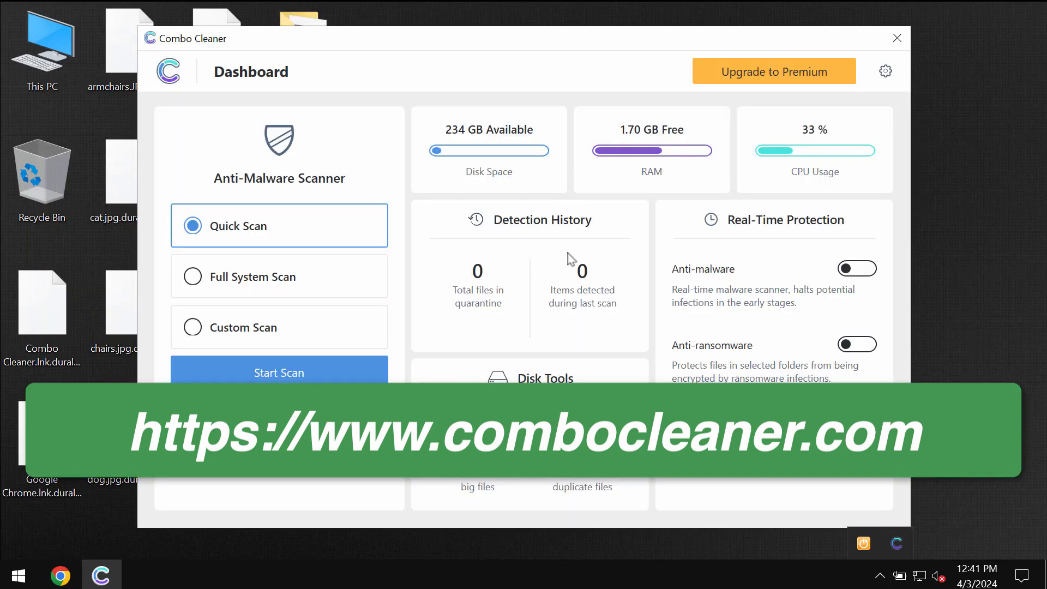
pyautogui.click(280, 372)
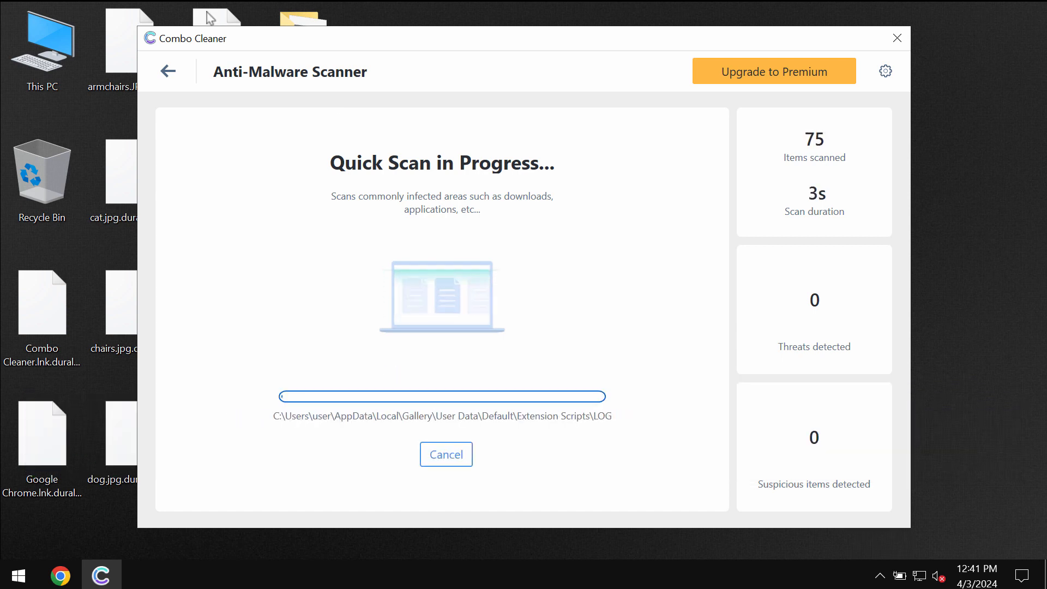
pyautogui.click(168, 72)
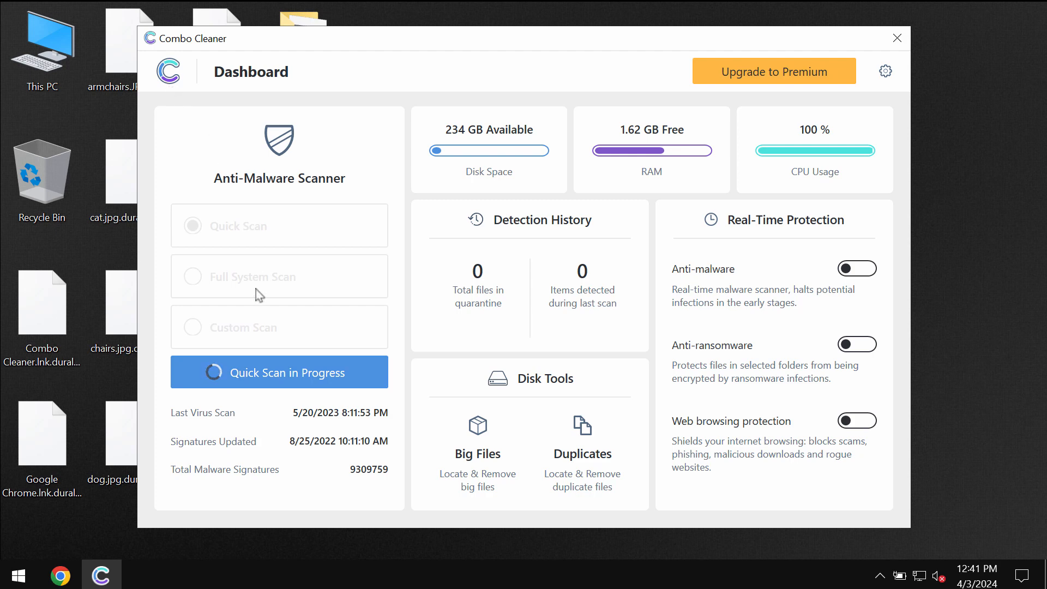
pyautogui.moveTo(346, 427)
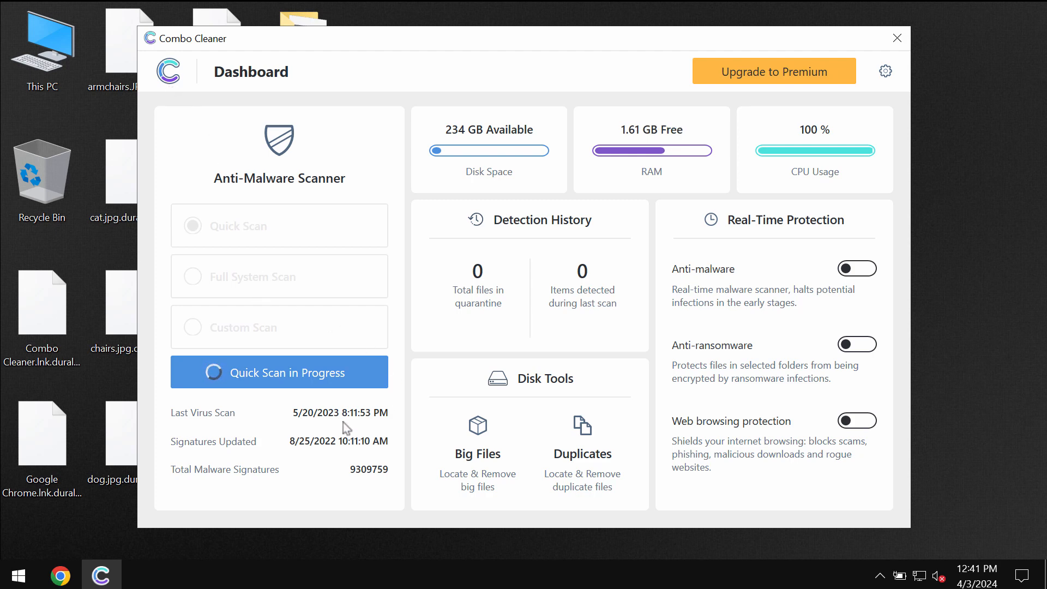
pyautogui.moveTo(328, 383)
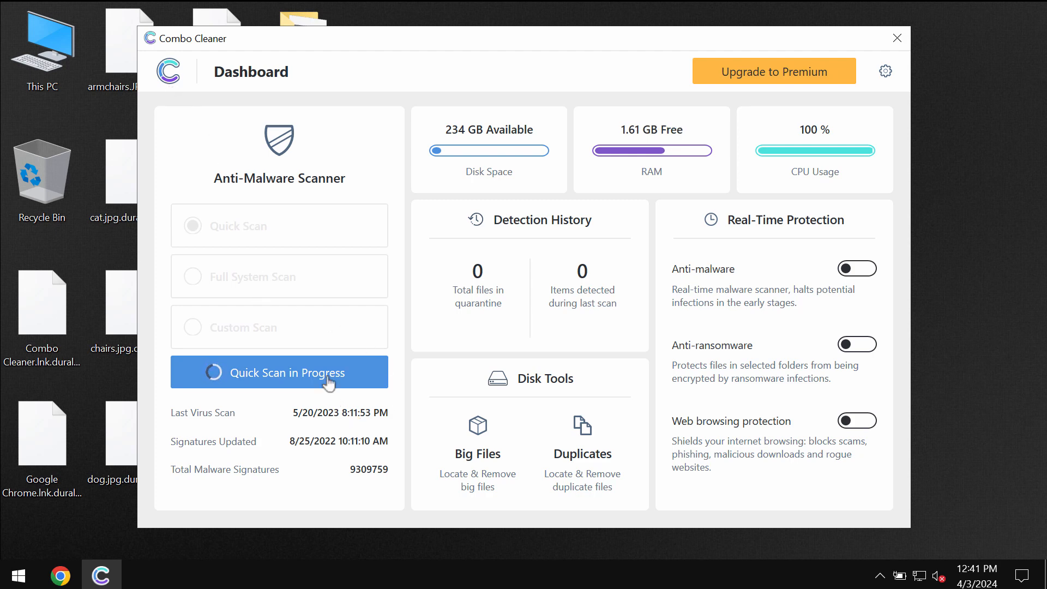
pyautogui.click(278, 372)
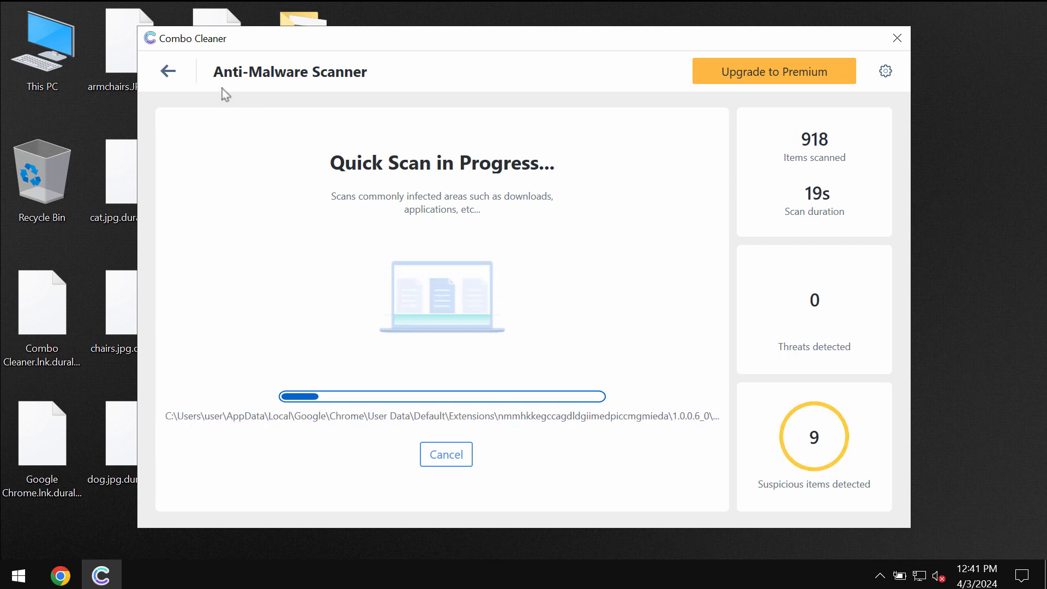
# - Watch the scan flag 9 suspicious items and bring up the Upgrade to Premium offer
pyautogui.click(168, 70)
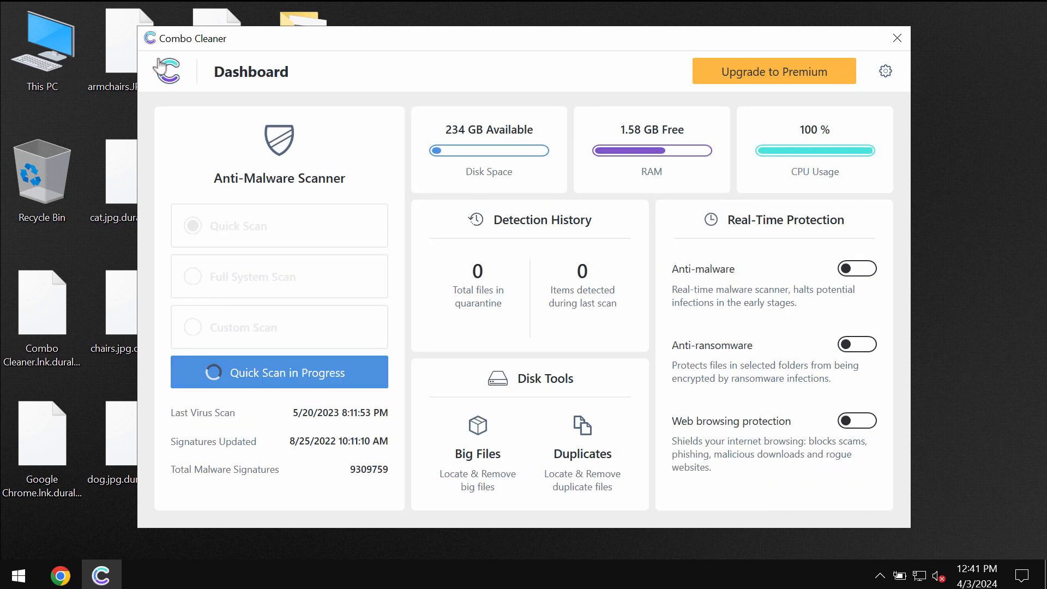
pyautogui.moveTo(431, 177)
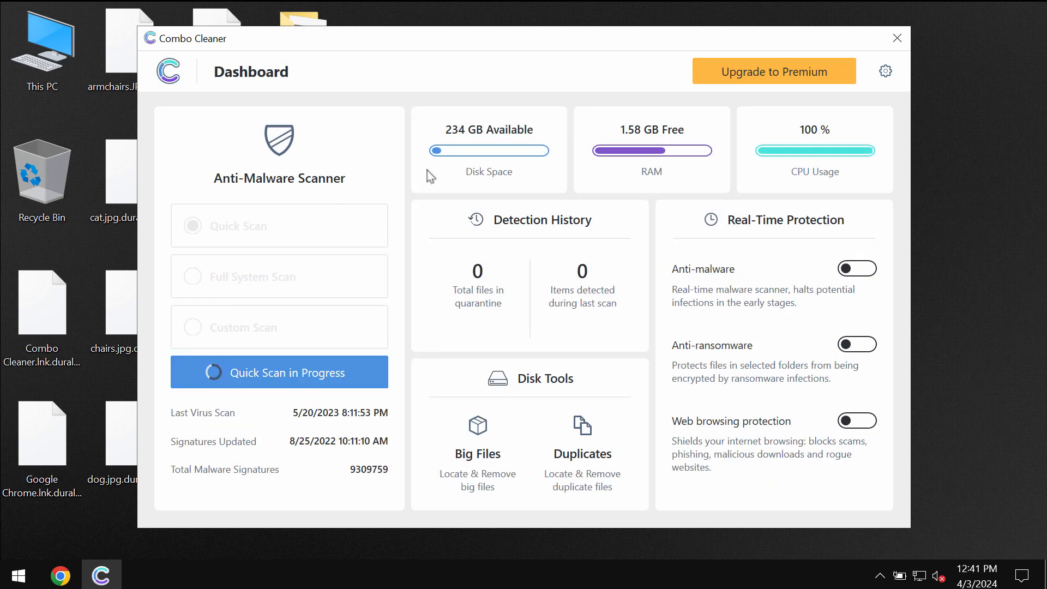
pyautogui.moveTo(577, 189)
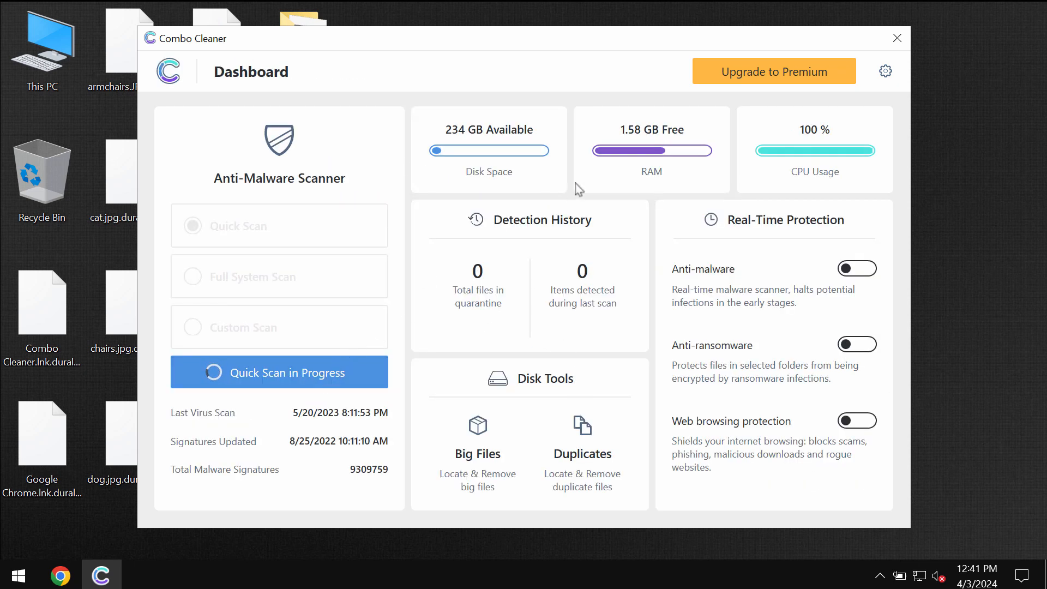
pyautogui.moveTo(316, 395)
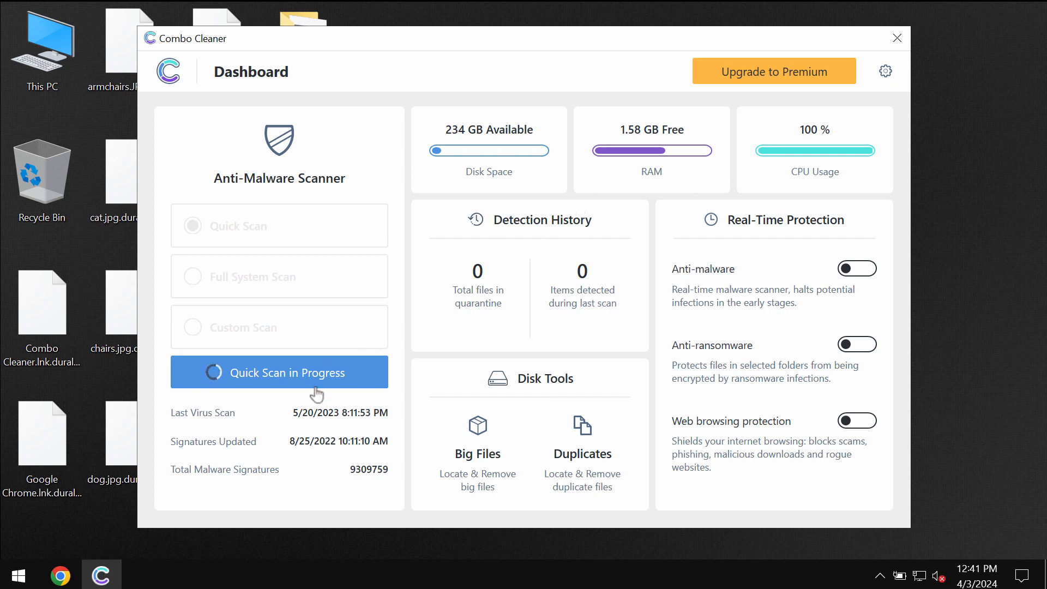
pyautogui.click(279, 372)
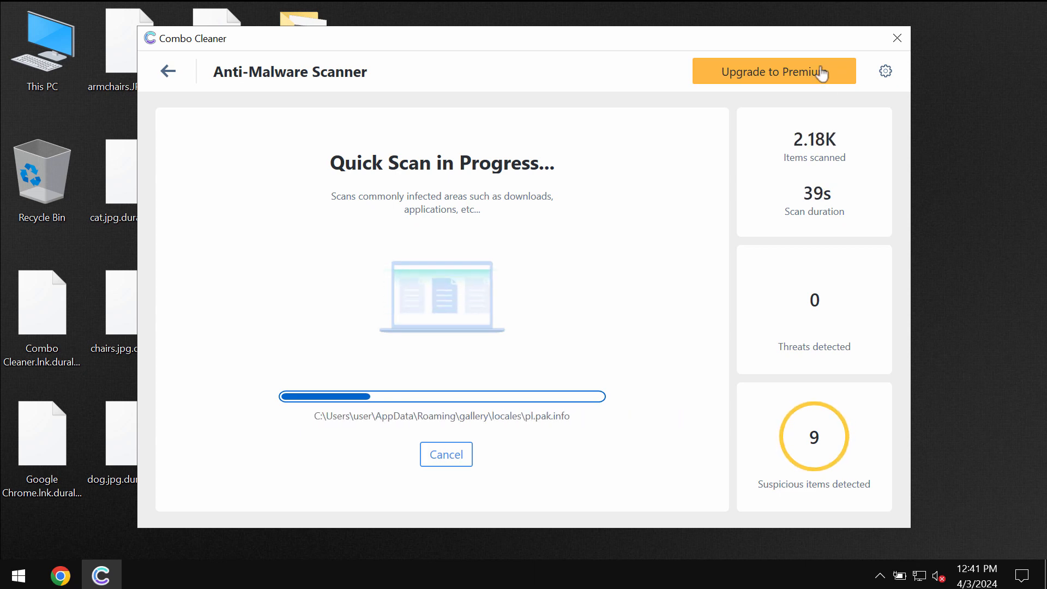
pyautogui.click(773, 72)
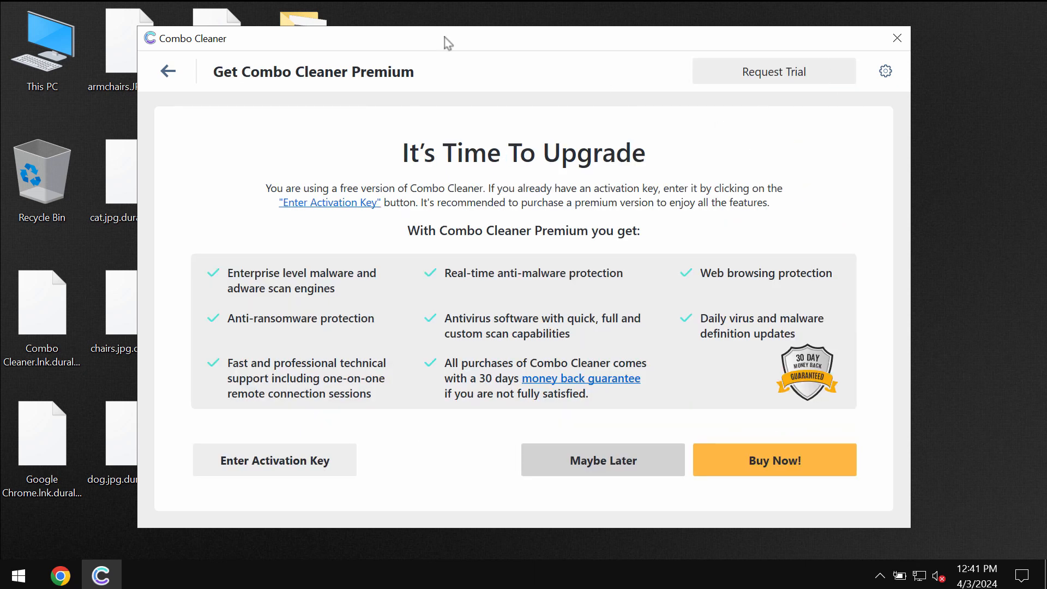